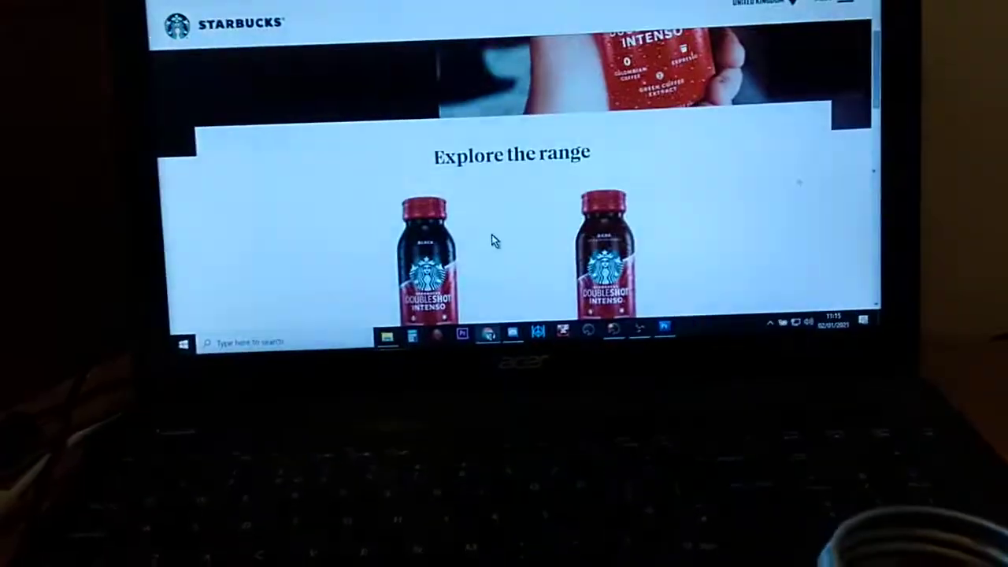
# View the Doubleshot Intenso Dark product page's ingredients and nutritional information per 100ml
pyautogui.scroll(-3)
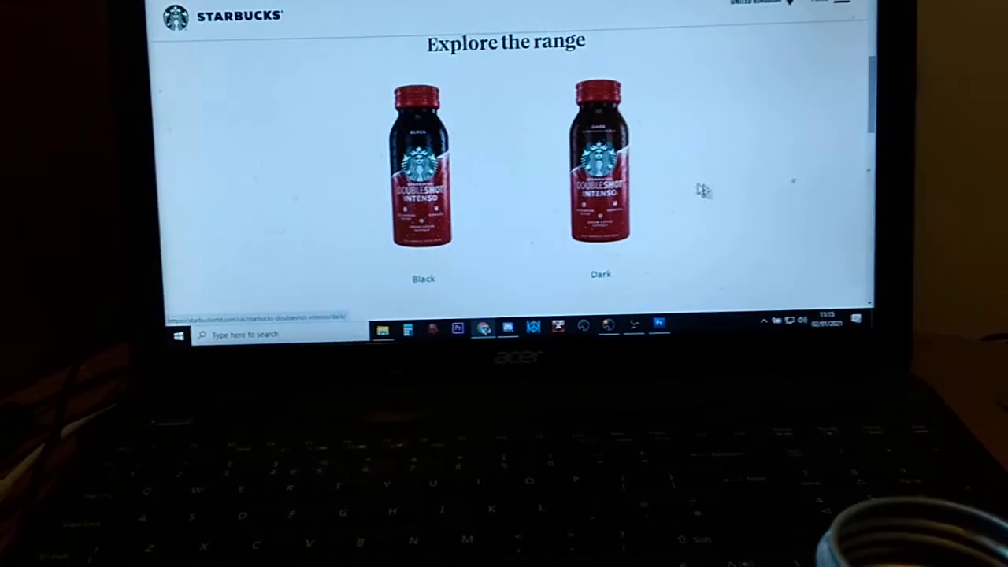
pyautogui.click(601, 160)
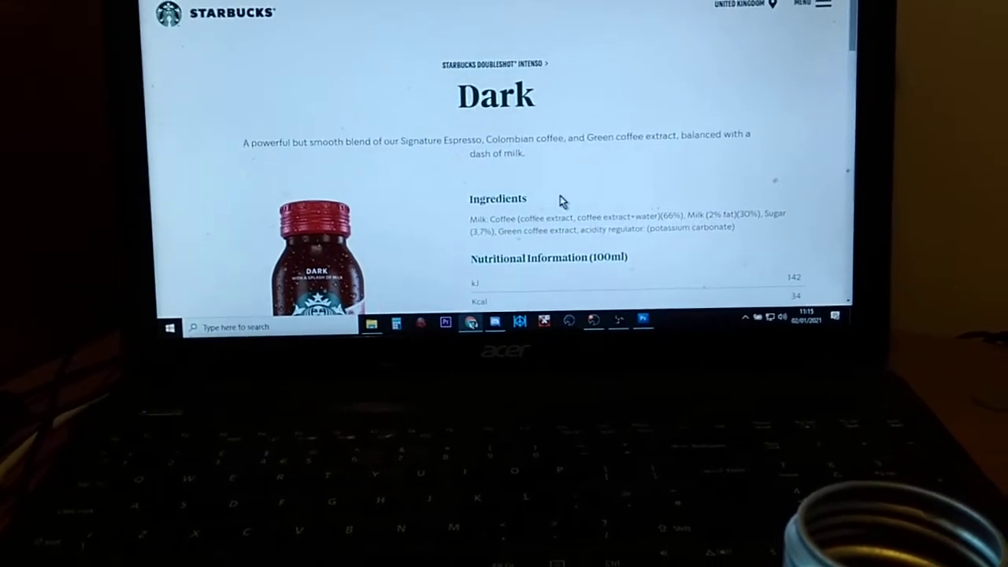
pyautogui.scroll(-3)
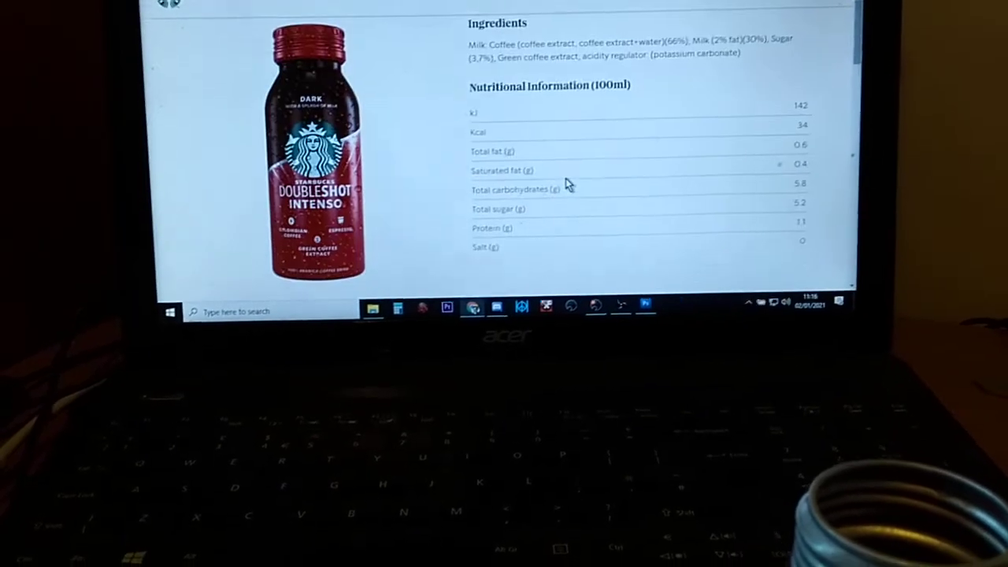